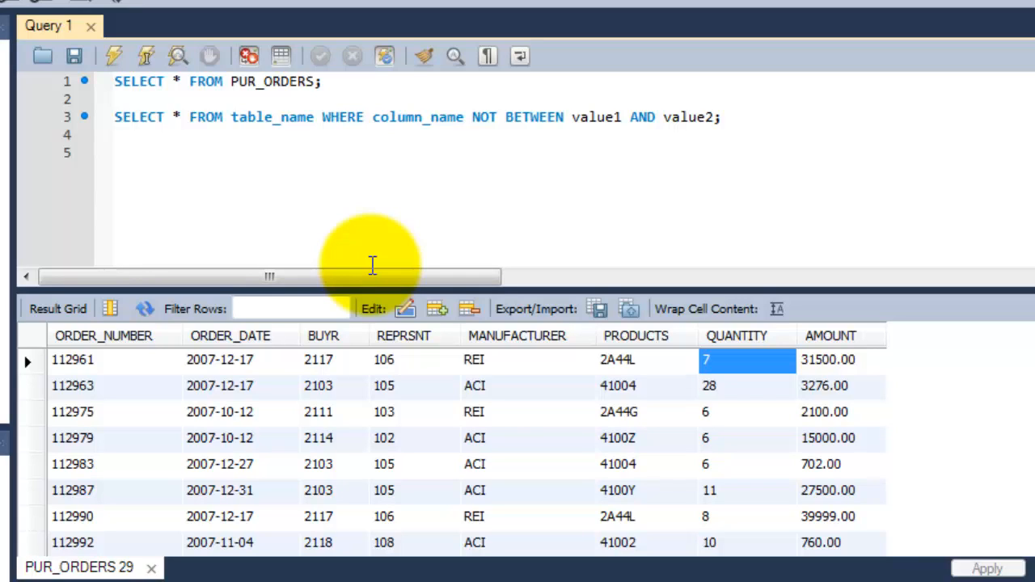
Highlight the NOT BETWEEN keywords in the template and place the cursor on line 5
click(718, 117)
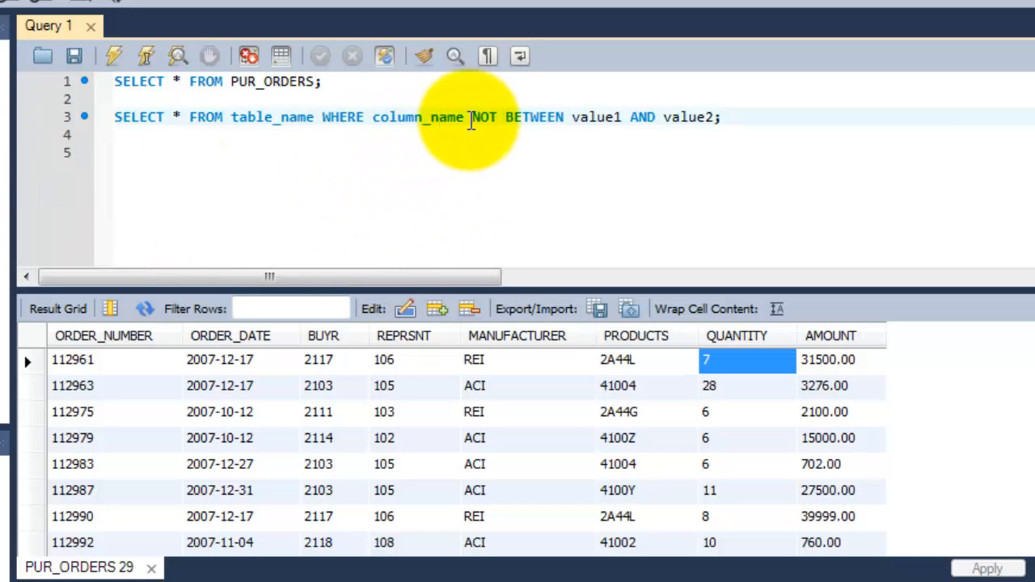
drag(473, 118, 566, 117)
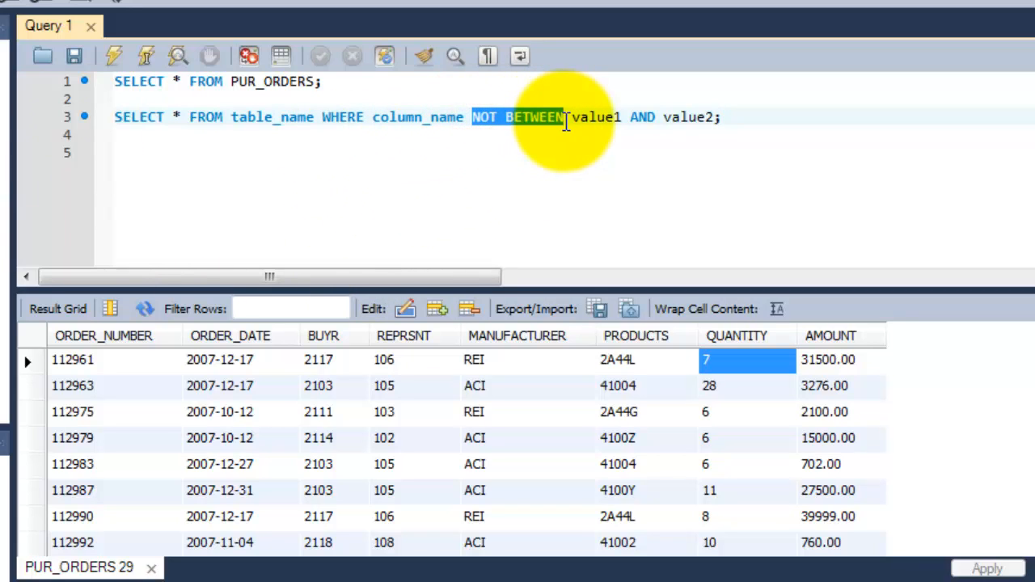
click(718, 117)
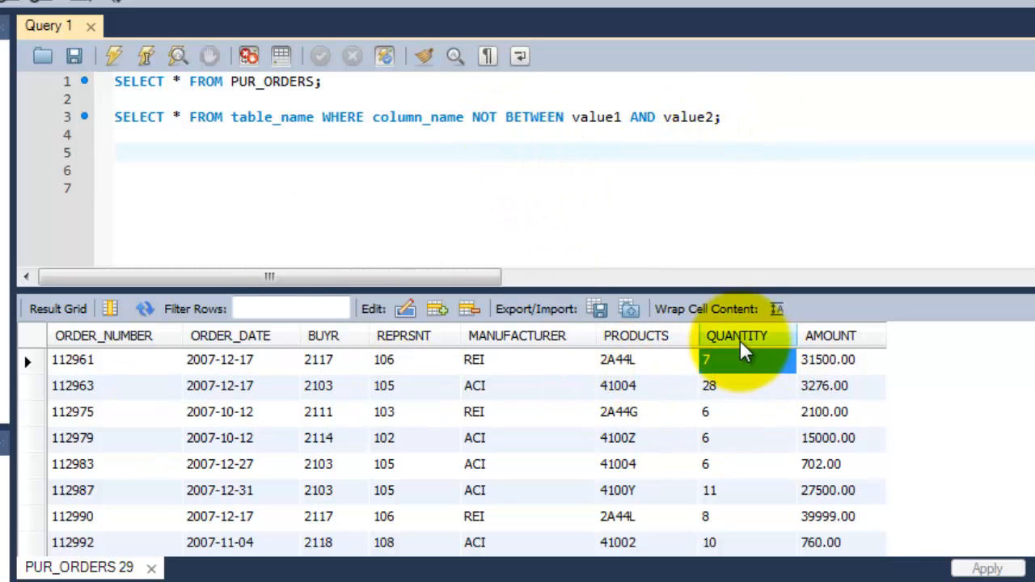
click(736, 437)
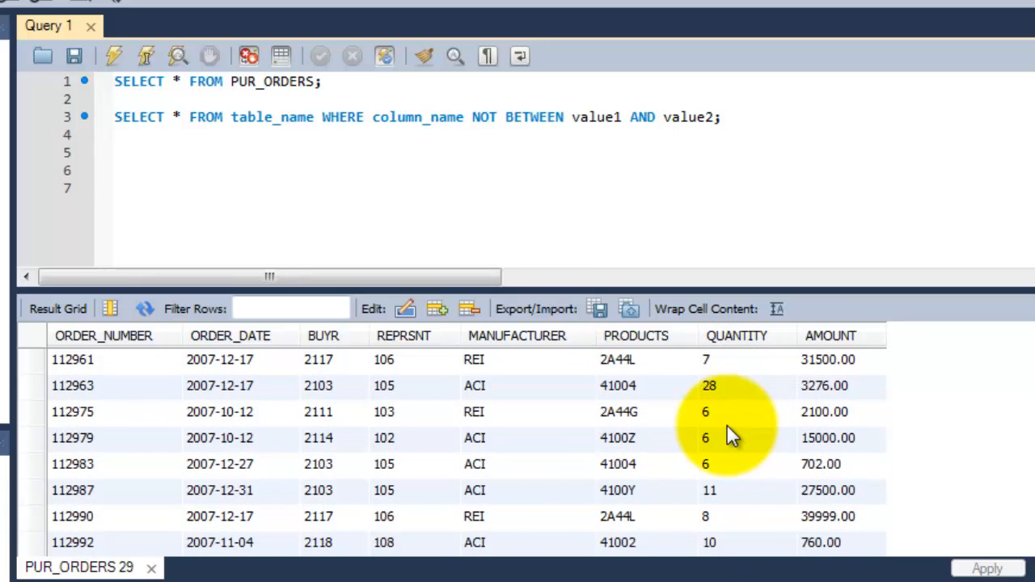
click(736, 360)
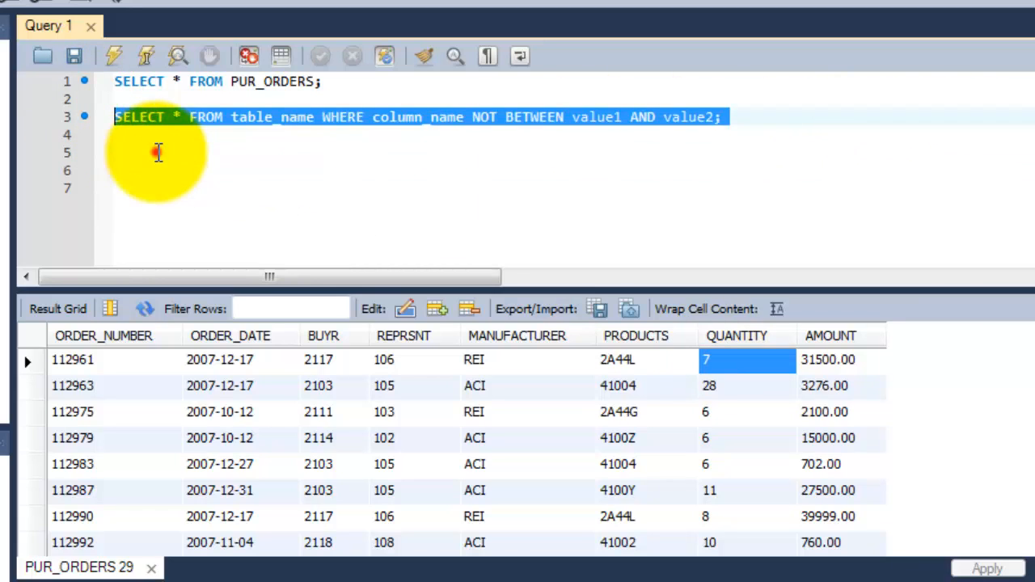
Write SELECT * FROM PUR_ORDERS WHERE on line 5, accepting the table-name autocomplete
text(se)
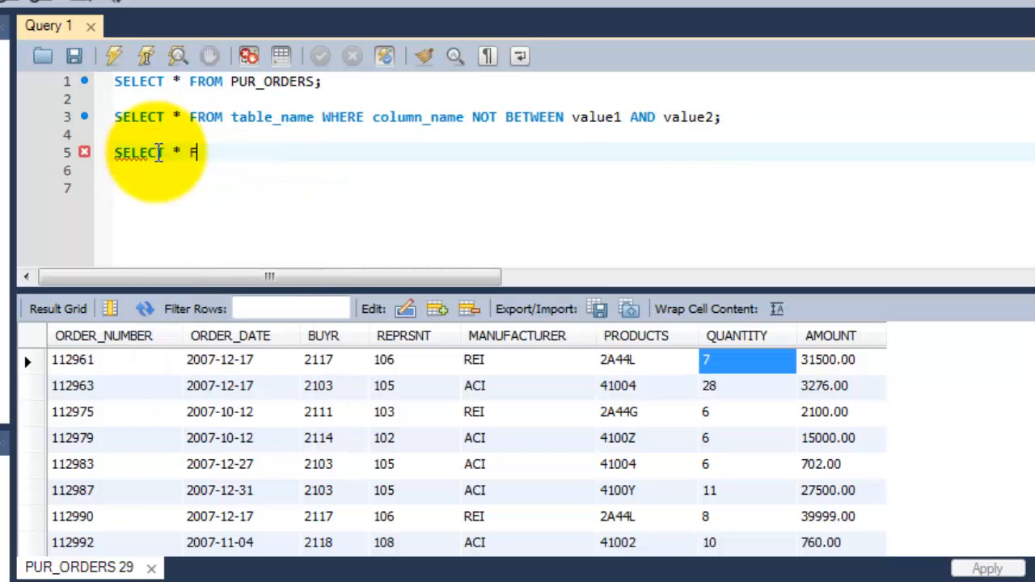
text(ROM)
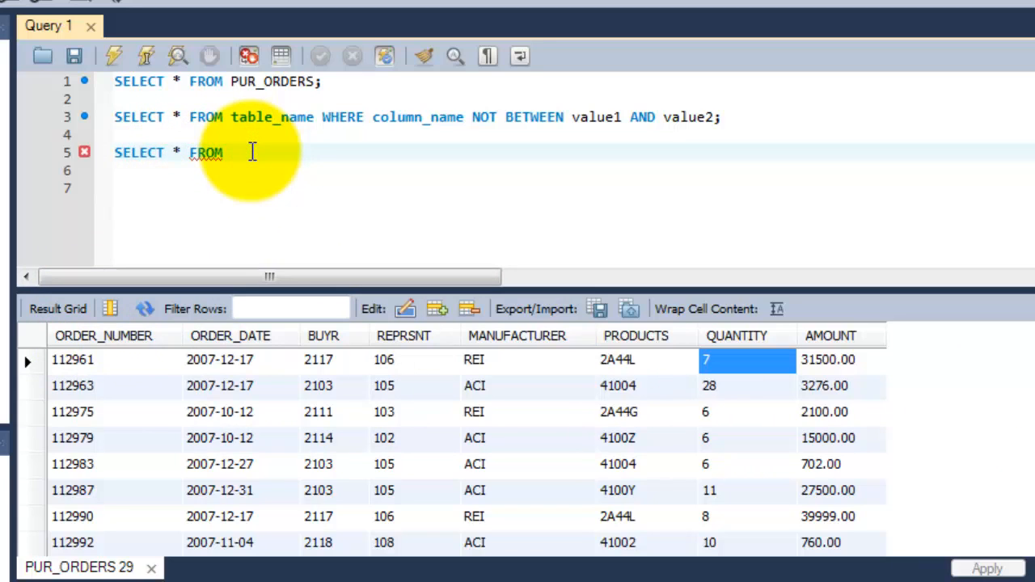
text(PUR)
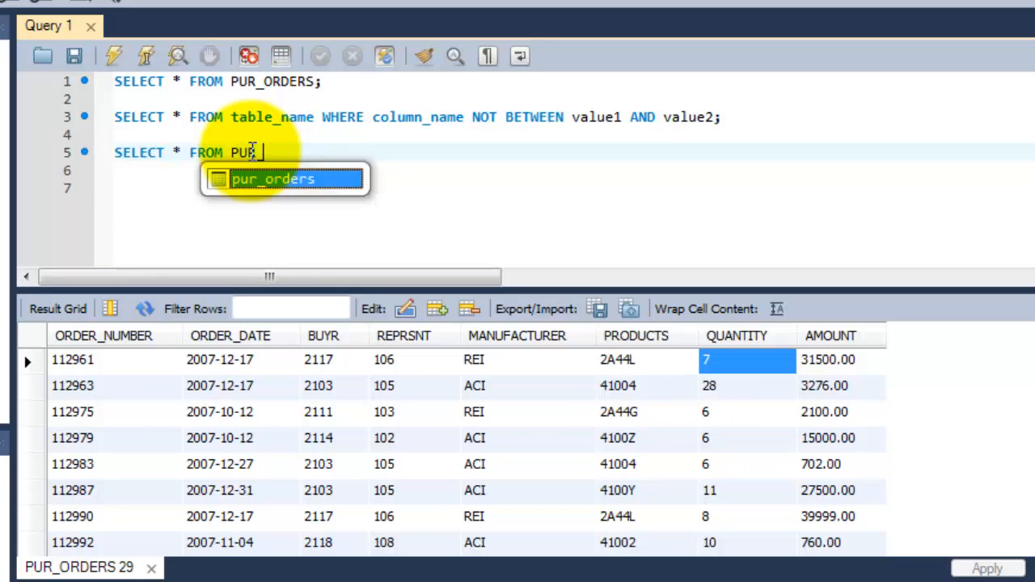
key(Tab)
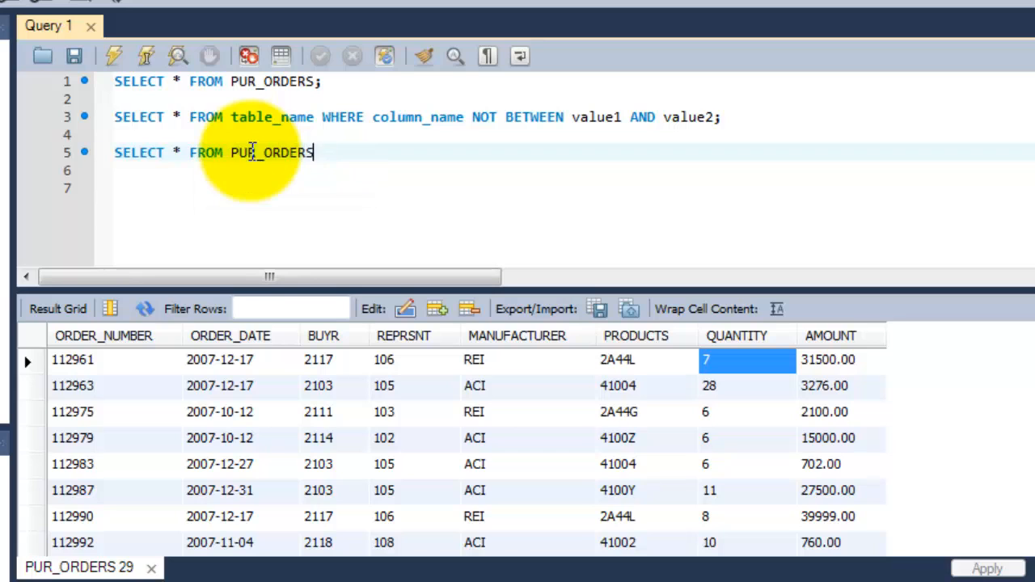
text(WHERE)
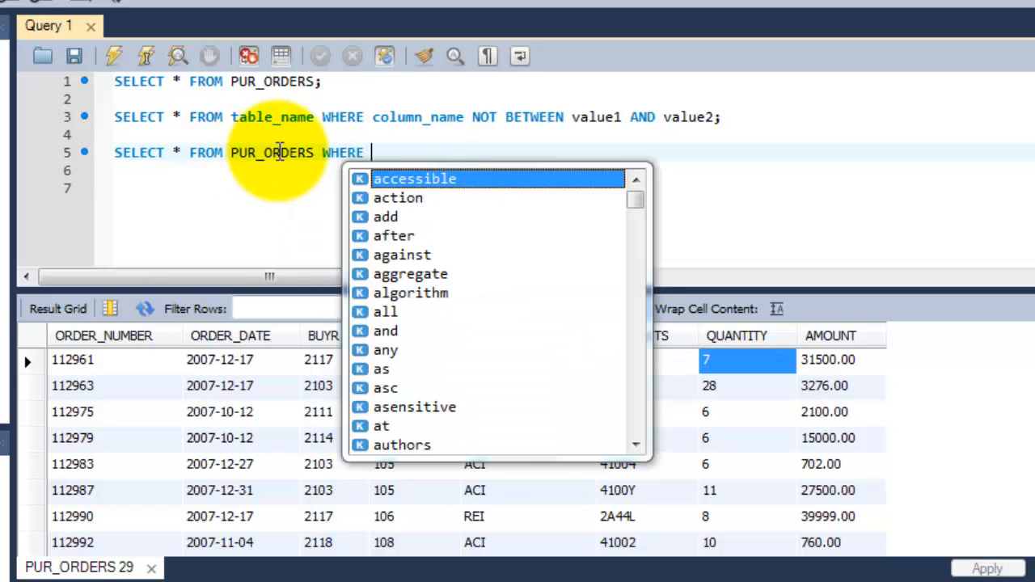
key(Escape)
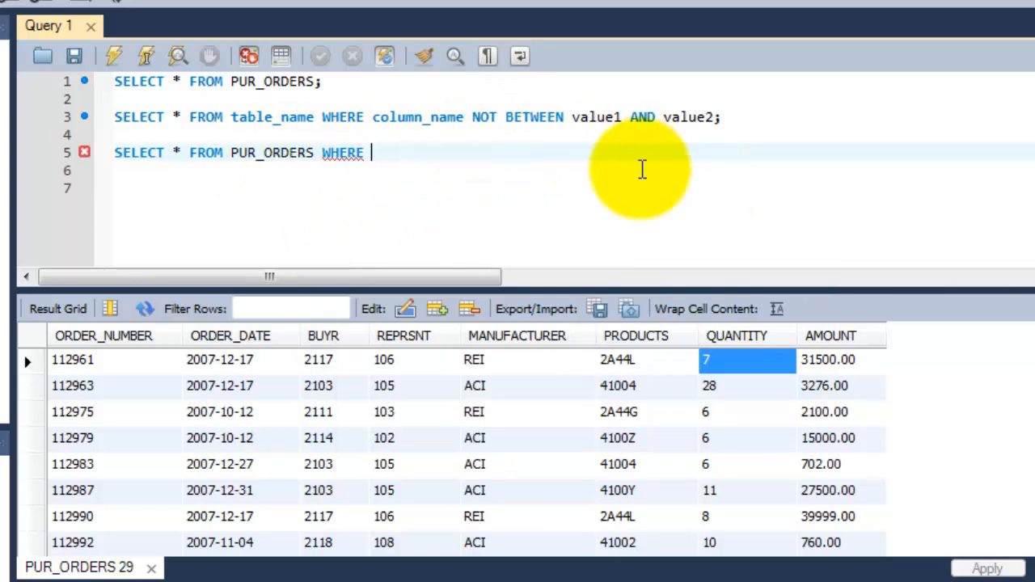
mouse_move(418, 163)
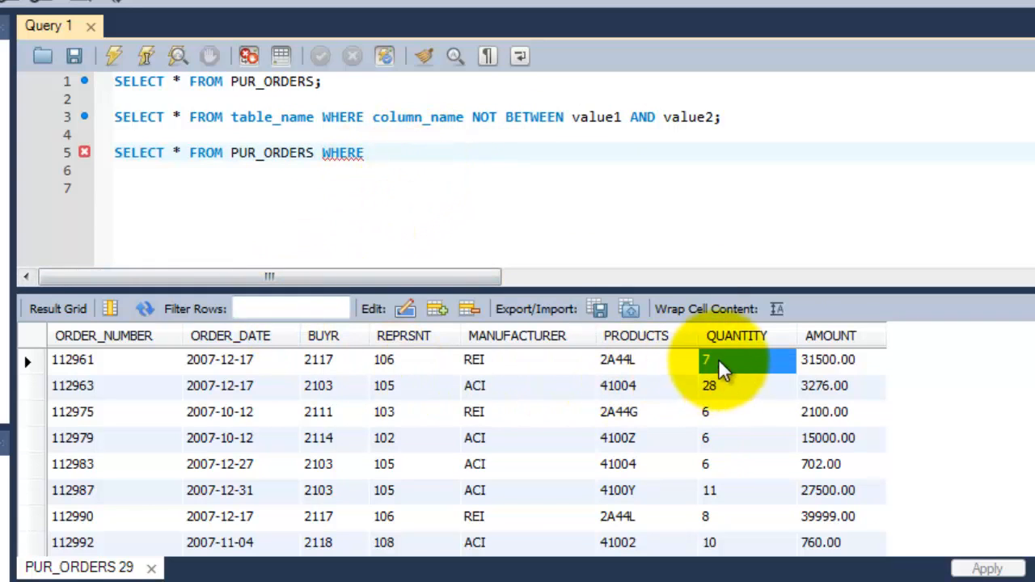
Append QUANTITY NOT BETWEEN 2 AND 7; after WHERE on line 5
text(QUANTI)
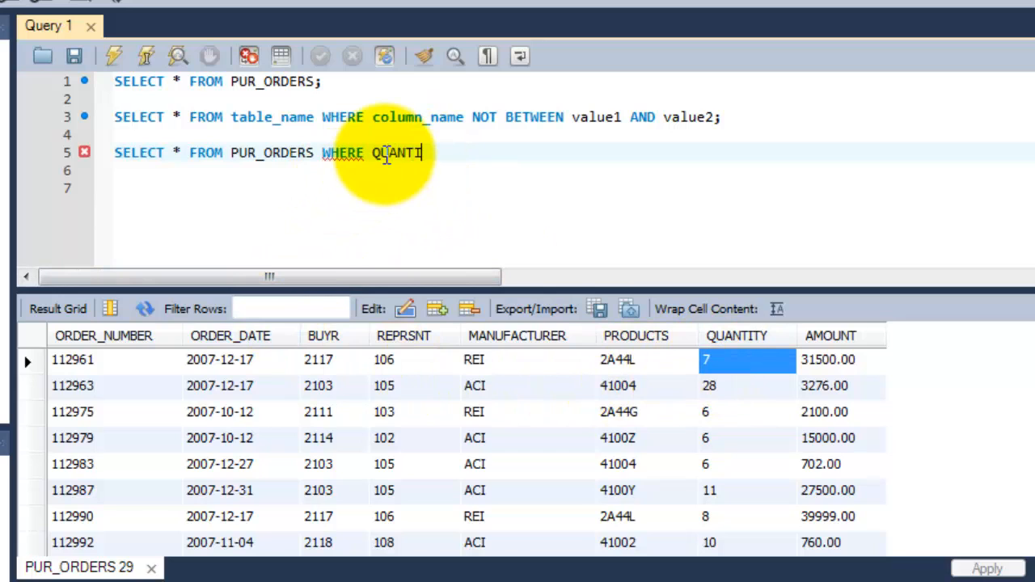
text(TY)
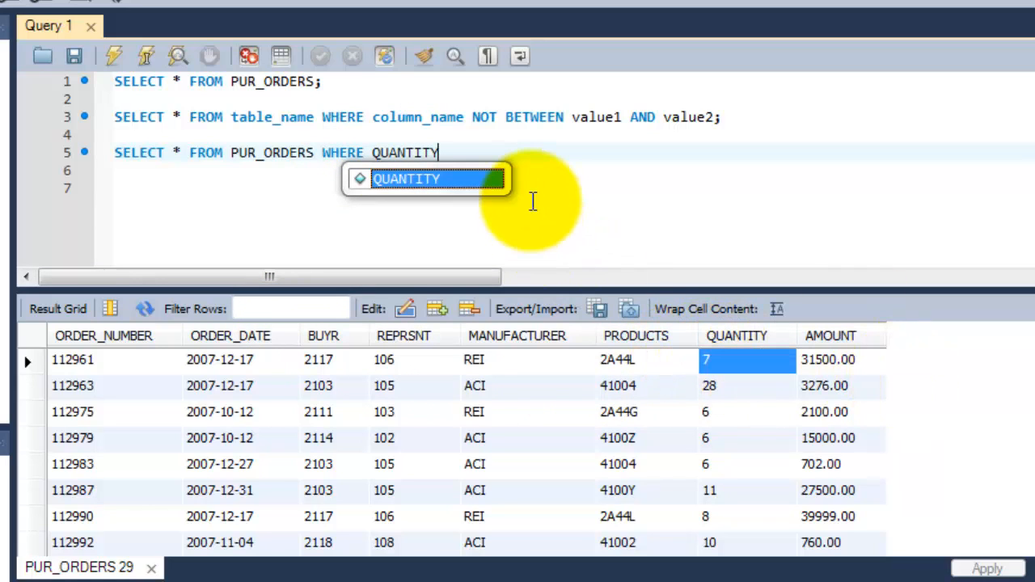
text(NOT)
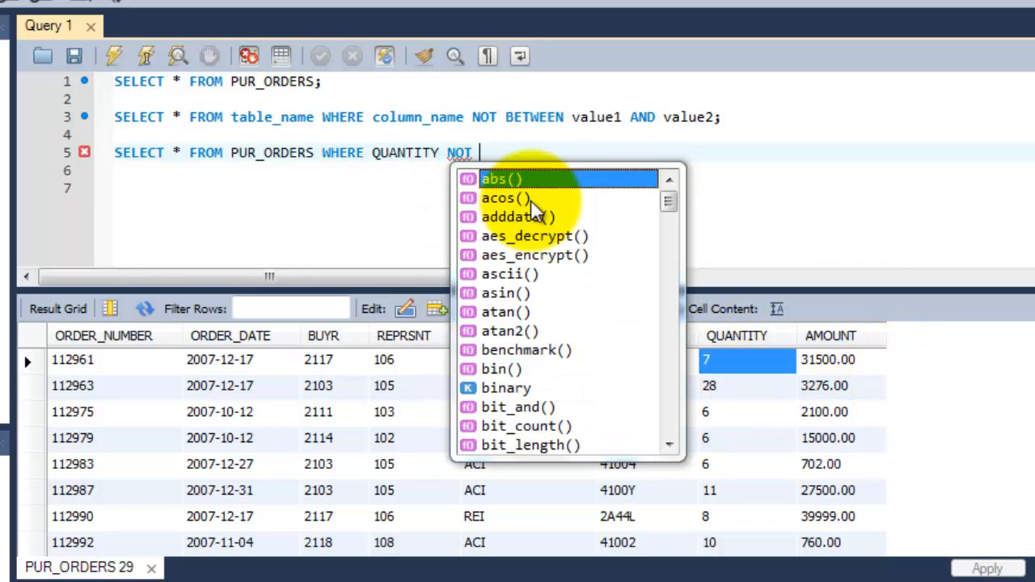
text(B)
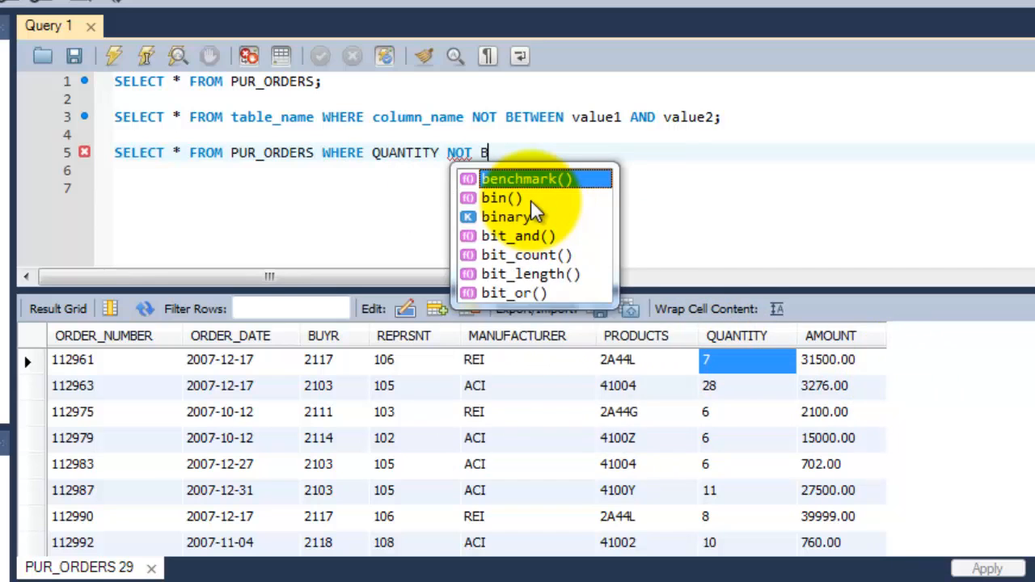
text(ETWEEN)
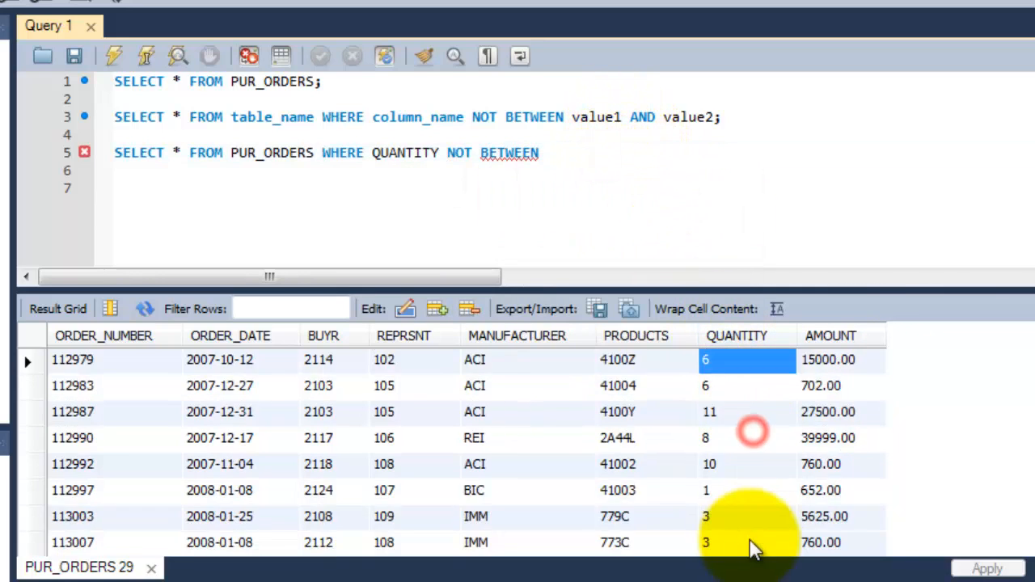
scroll(down, 3)
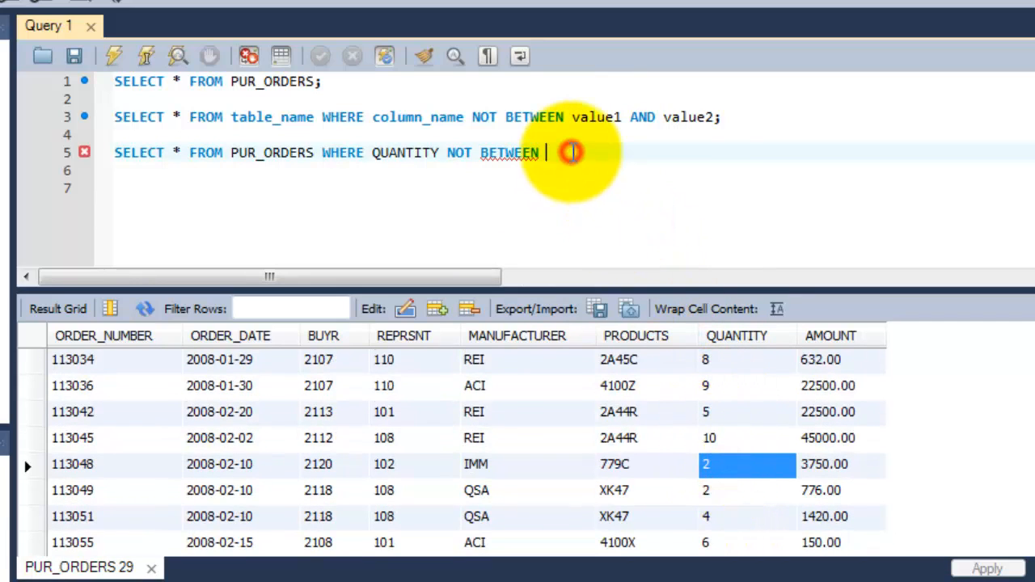
text(2 AND)
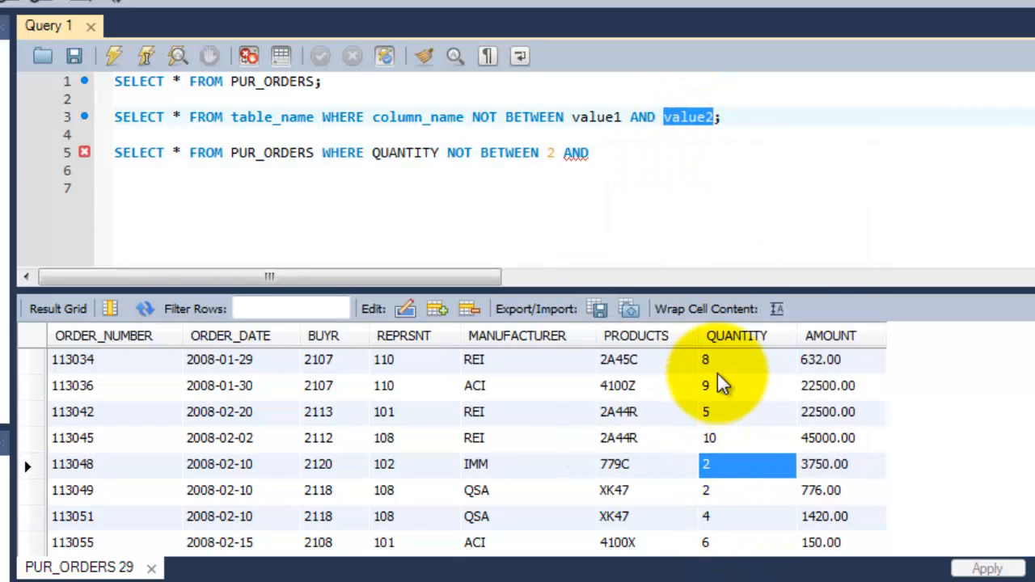
scroll(down, 3)
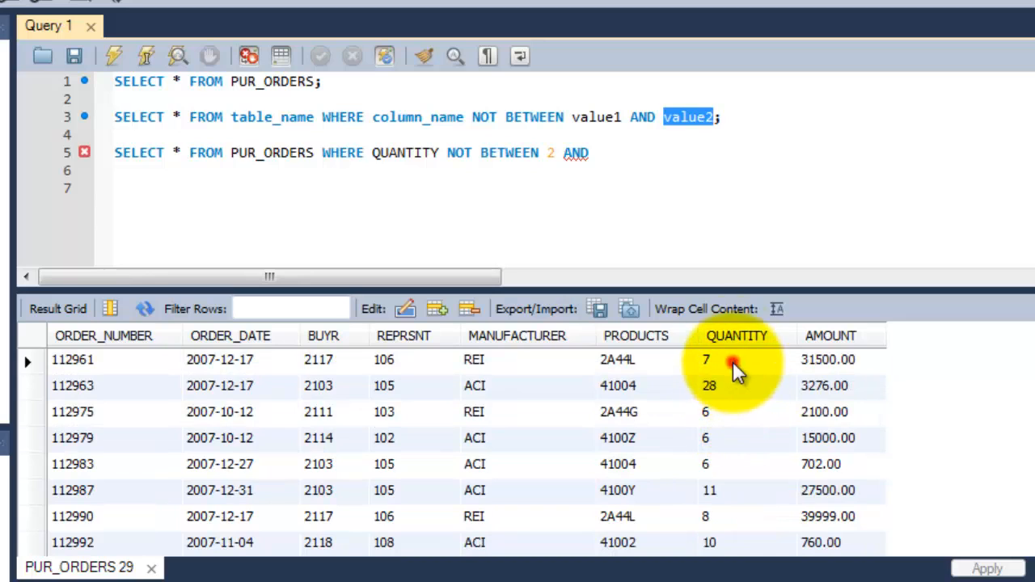
text(7;)
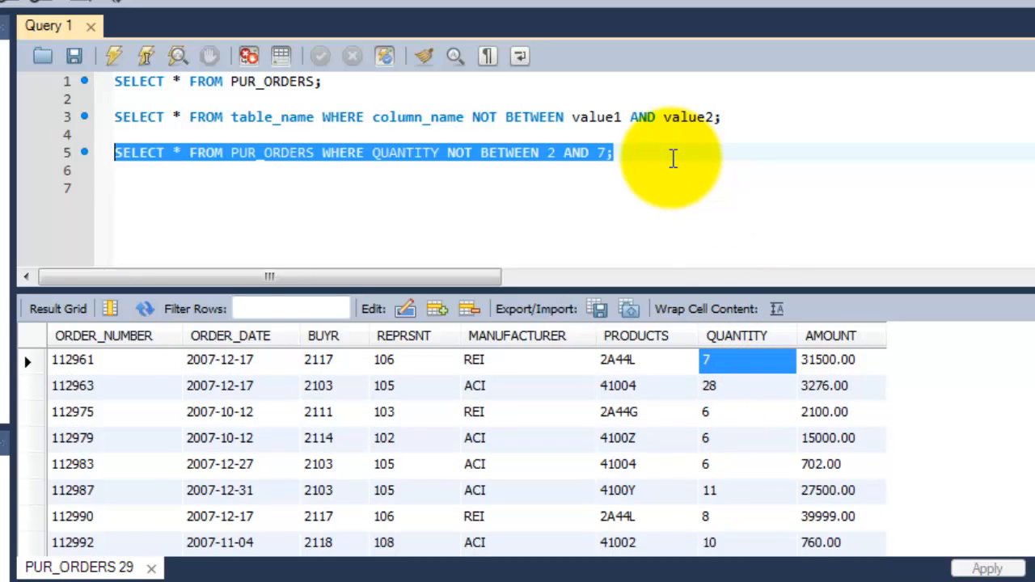
Execute the query and review the 30 PUR_ORDERS rows with quantities outside 2–7
click(114, 56)
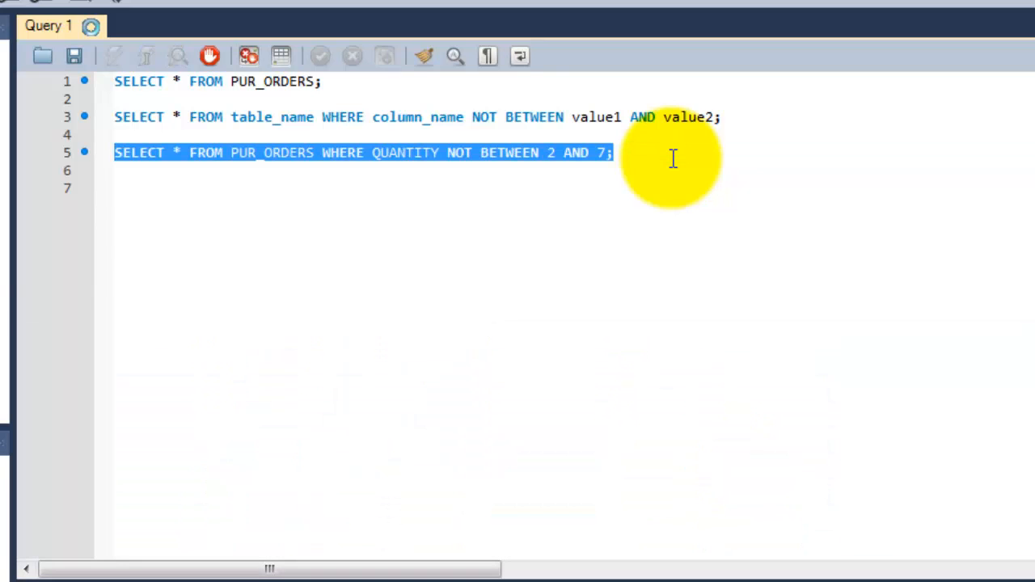
click(114, 55)
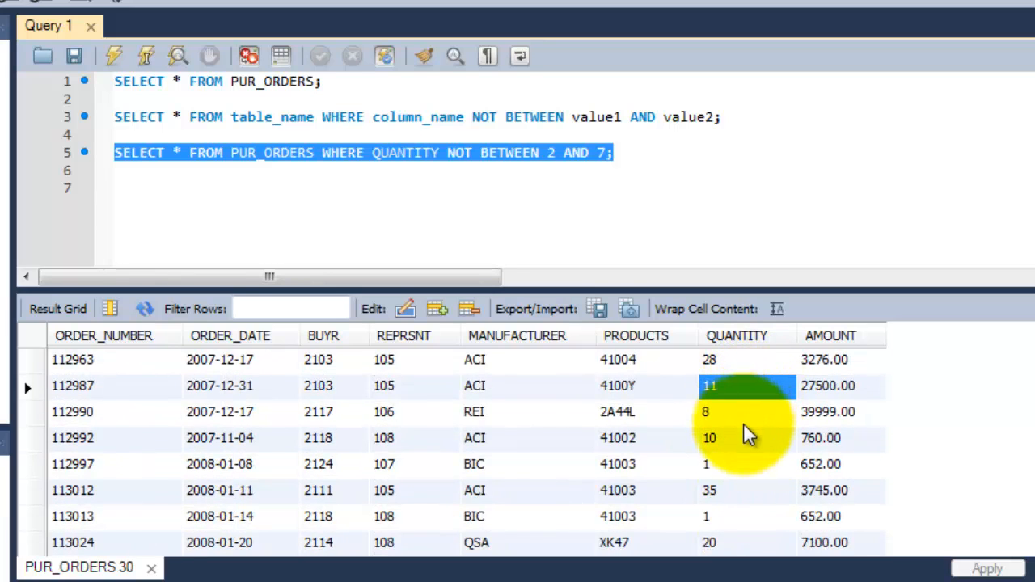
mouse_move(748, 438)
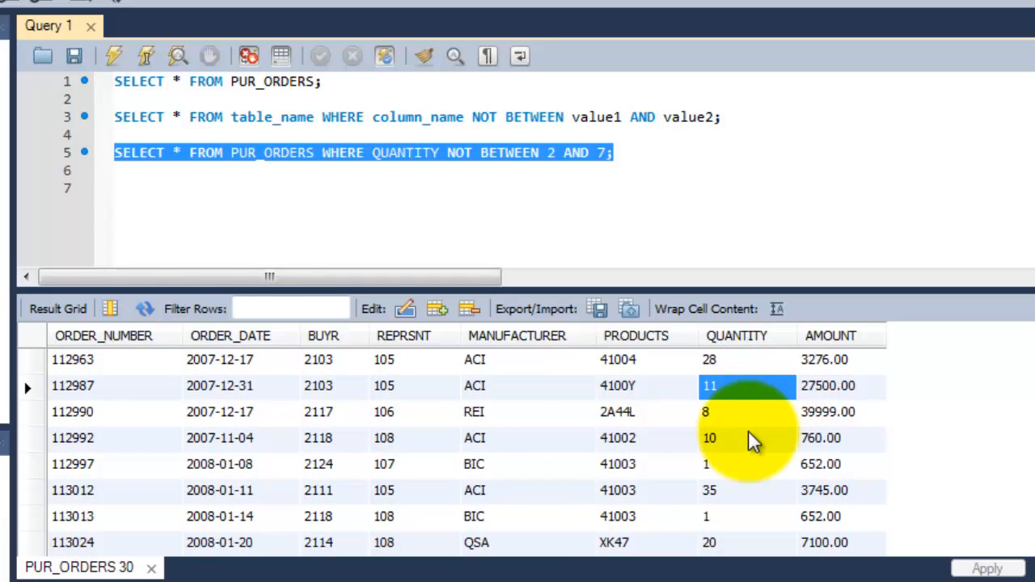
scroll(down, 3)
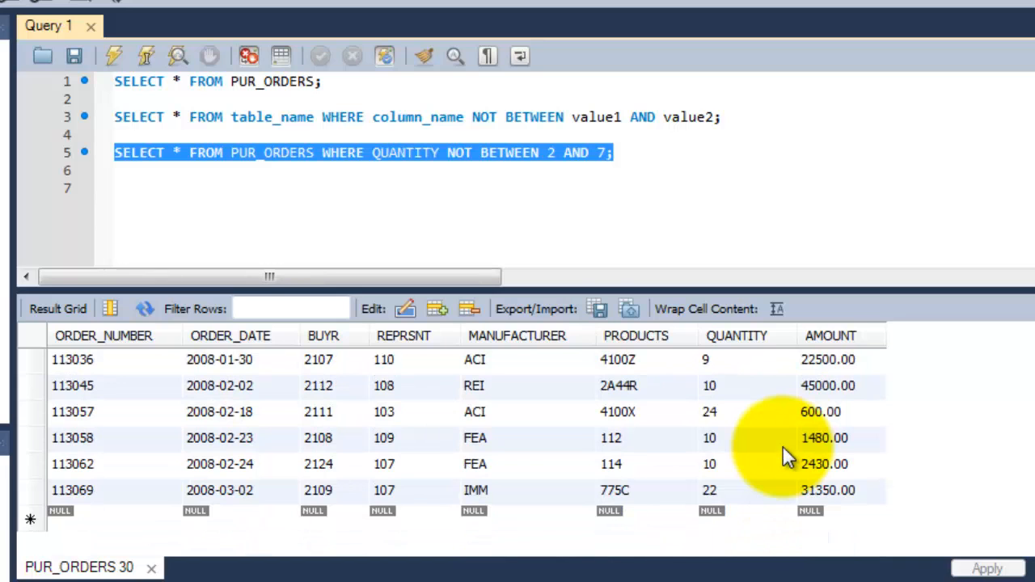
click(114, 56)
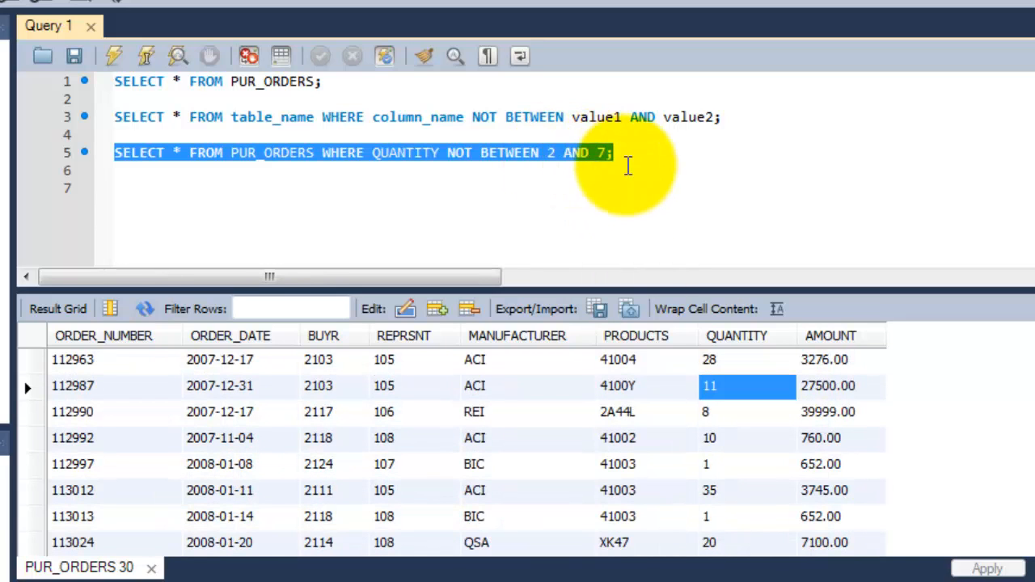